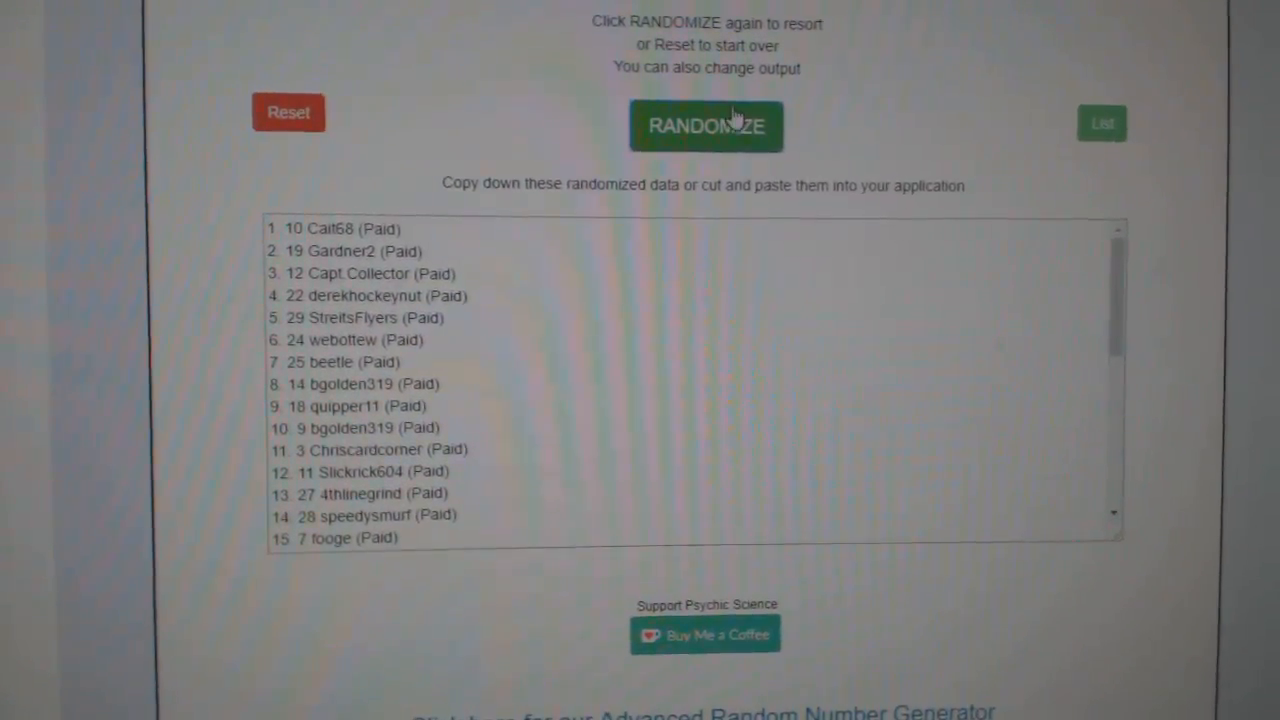
Reshuffle the participant names into a new randomized numbered order.
{"action": "left_click", "coordinate": [706, 126]}
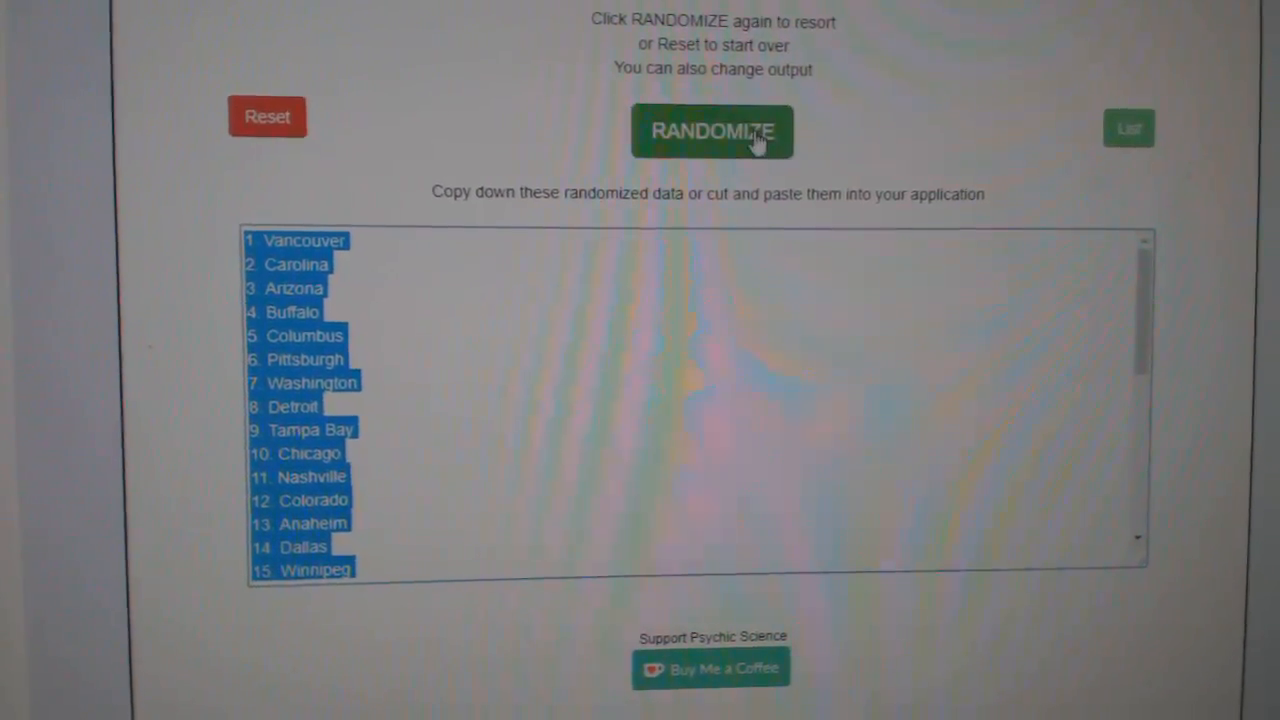
Reshuffle the hockey team list into a new randomized numbered order.
{"action": "left_click", "coordinate": [712, 132]}
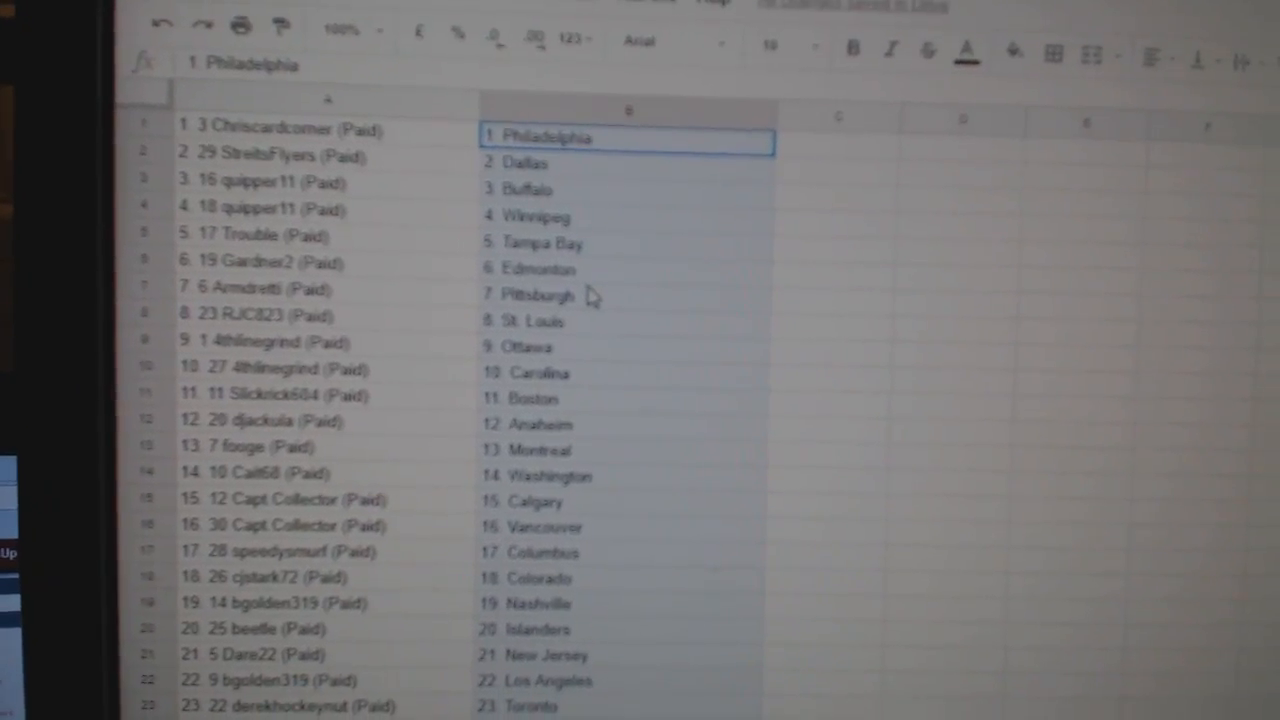
Scroll through the sheet to check all 30 name-team pairings down to RJC823 with Arizona.
{"action": "scroll", "scroll_direction": "down", "scroll_amount": 3}
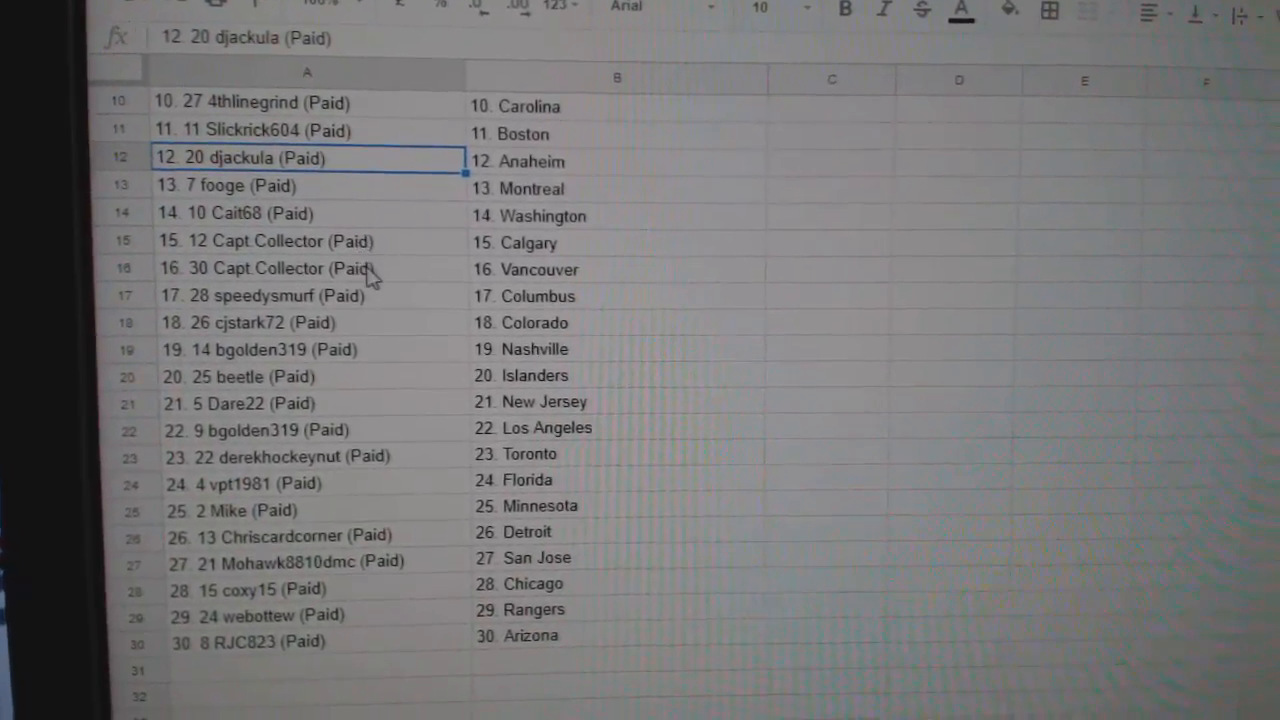
{"action": "scroll", "scroll_direction": "down", "scroll_amount": 3}
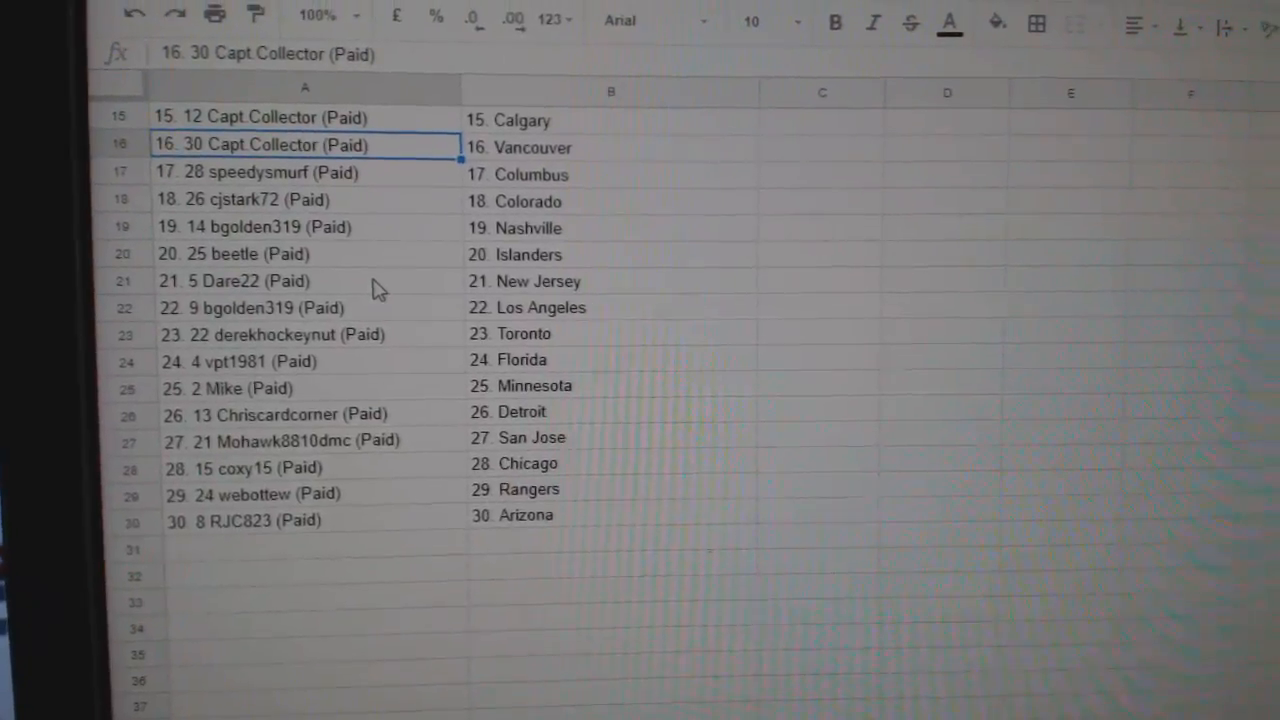